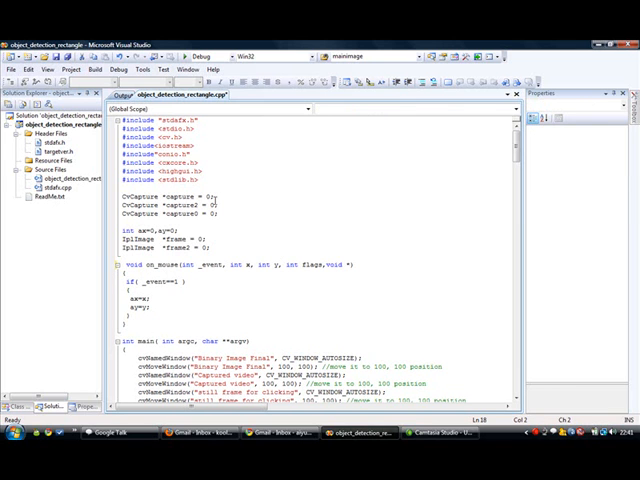
Build the object_detection_rectangle solution to compile the C++ source.
click(92, 68)
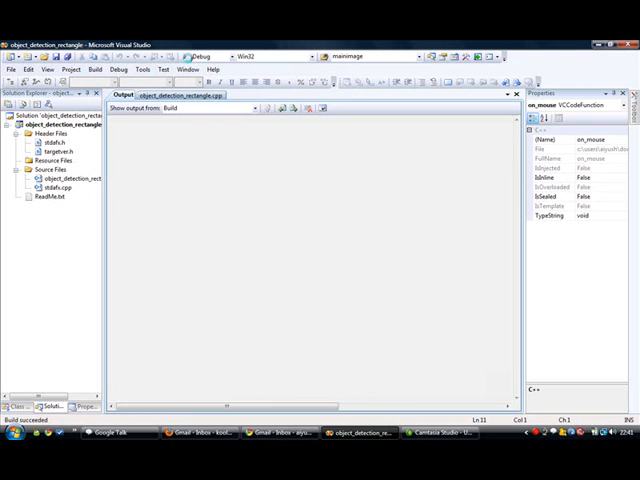
Start debugging so the program runs and the live webcam window appears.
click(184, 56)
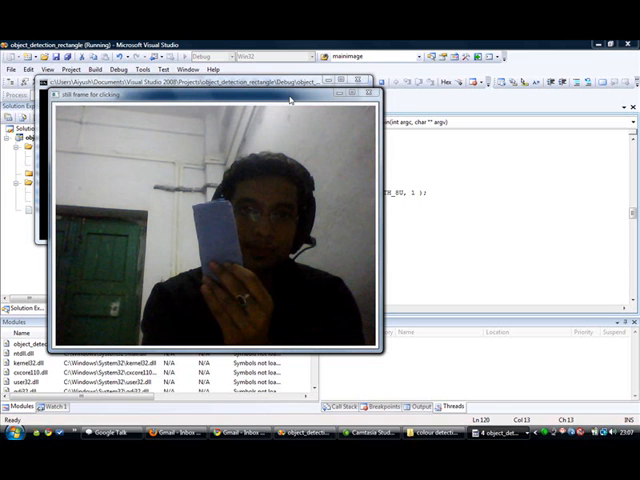
mouse_move(224, 200)
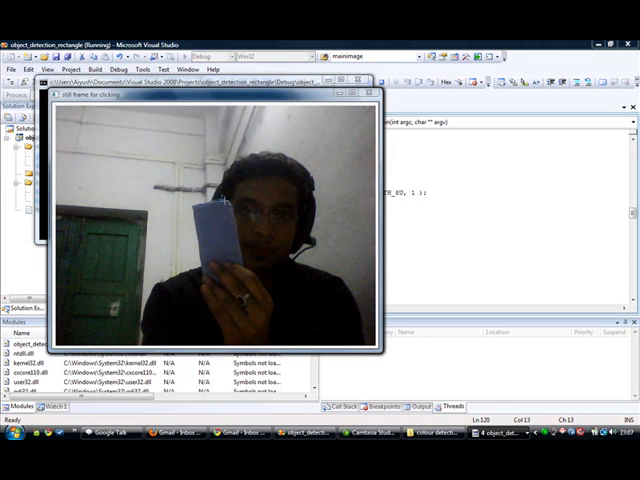